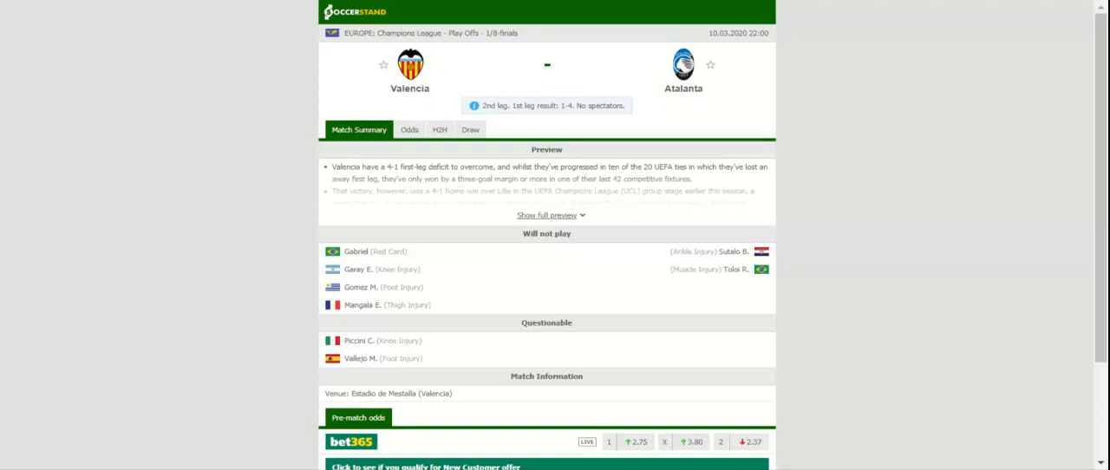
# Step: Show the H2H results for Valencia vs Atalanta and scroll through both teams' recent matches
pyautogui.click(440, 128)
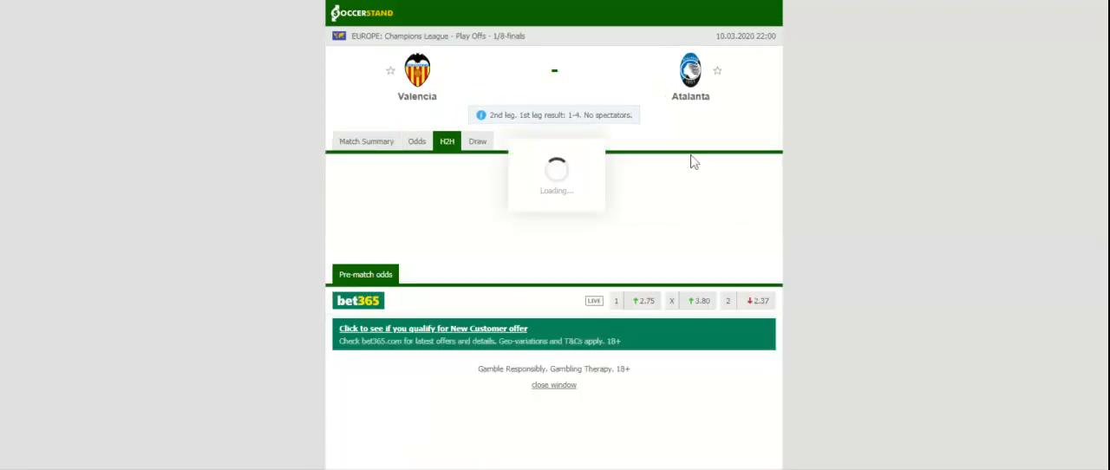
pyautogui.click(448, 140)
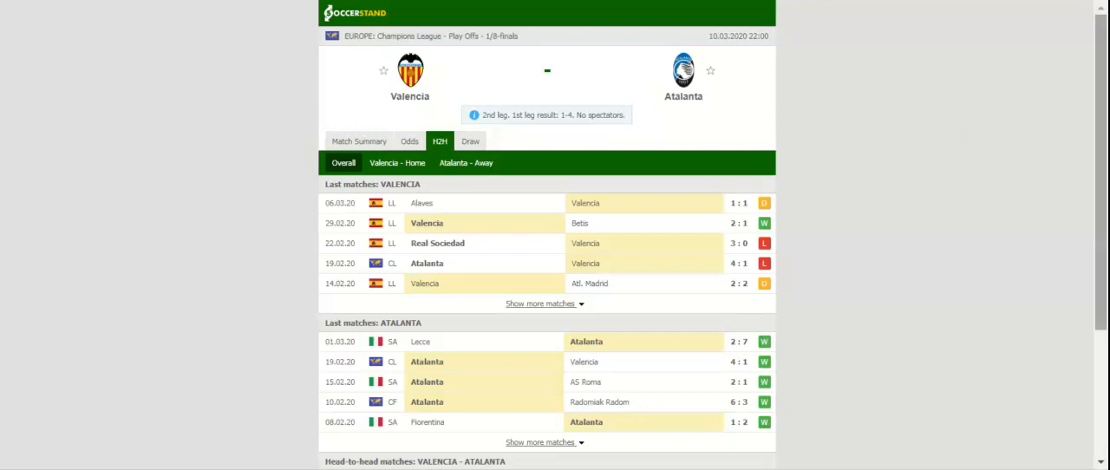
pyautogui.scroll(-3)
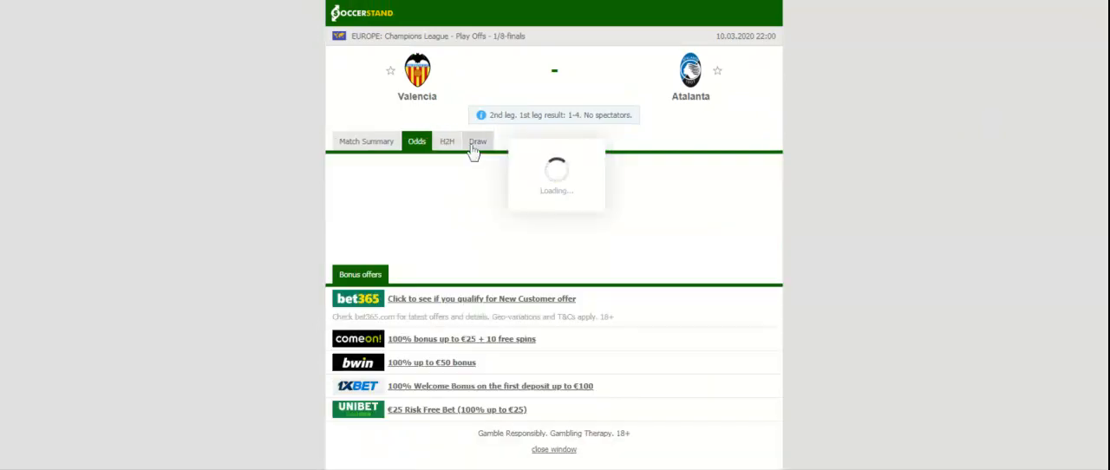
# Step: Show the bookmakers' 1X2 odds, then the Asian handicap lines for the match
pyautogui.click(417, 140)
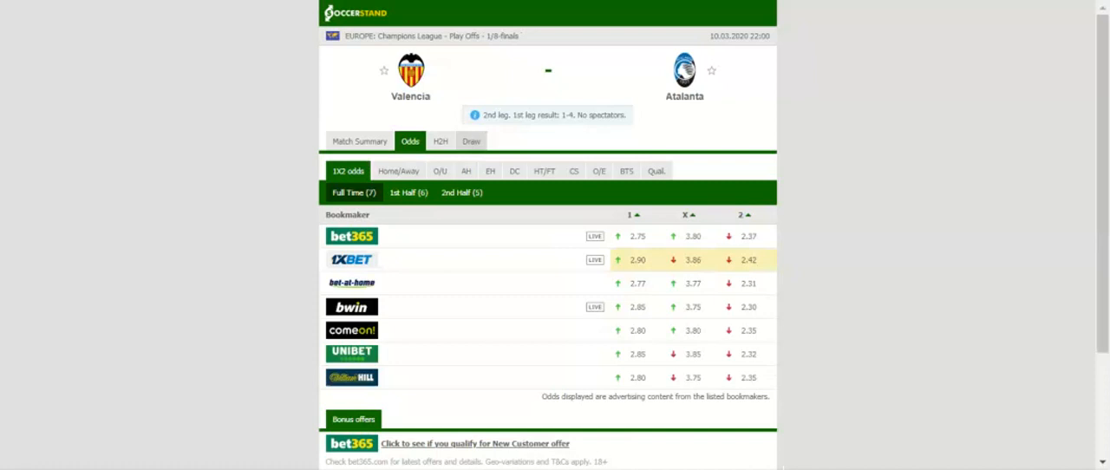
pyautogui.click(465, 170)
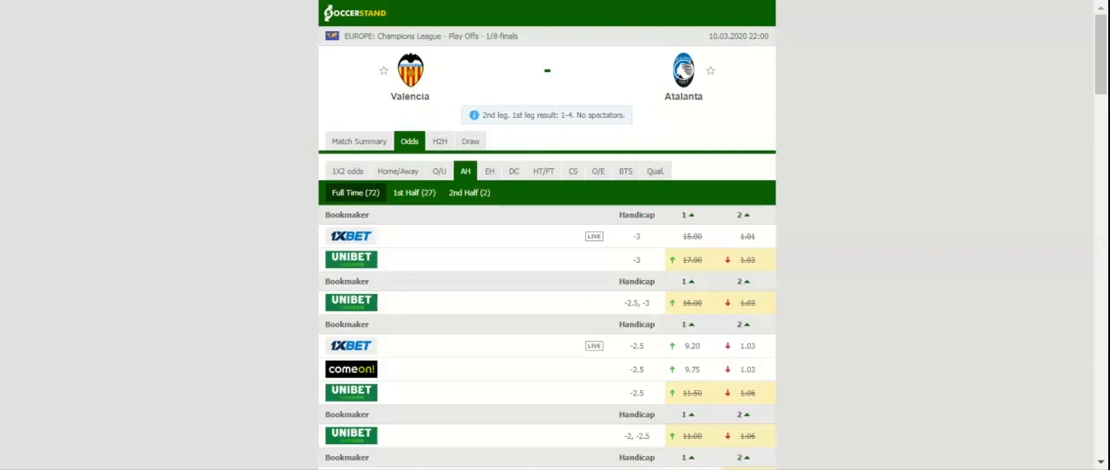
pyautogui.moveTo(489, 157)
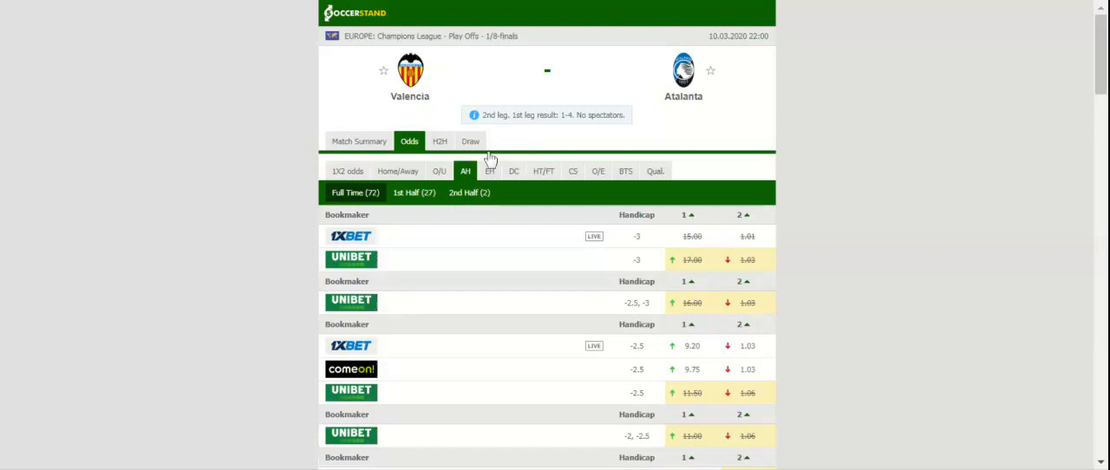